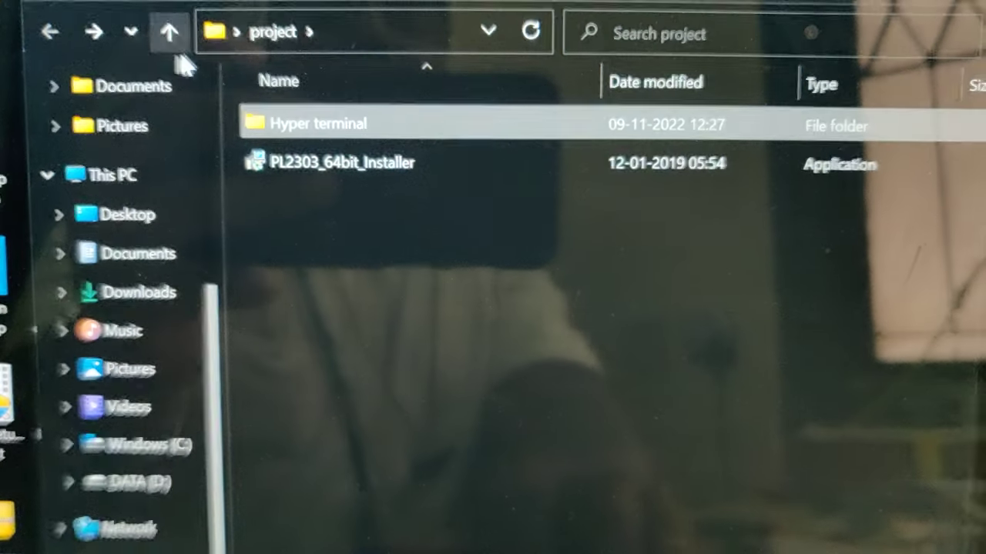
Browse to the project folder with PL2303_64bit_Installer and bring up Device Manager
{"action": "left_click", "coordinate": [342, 163]}
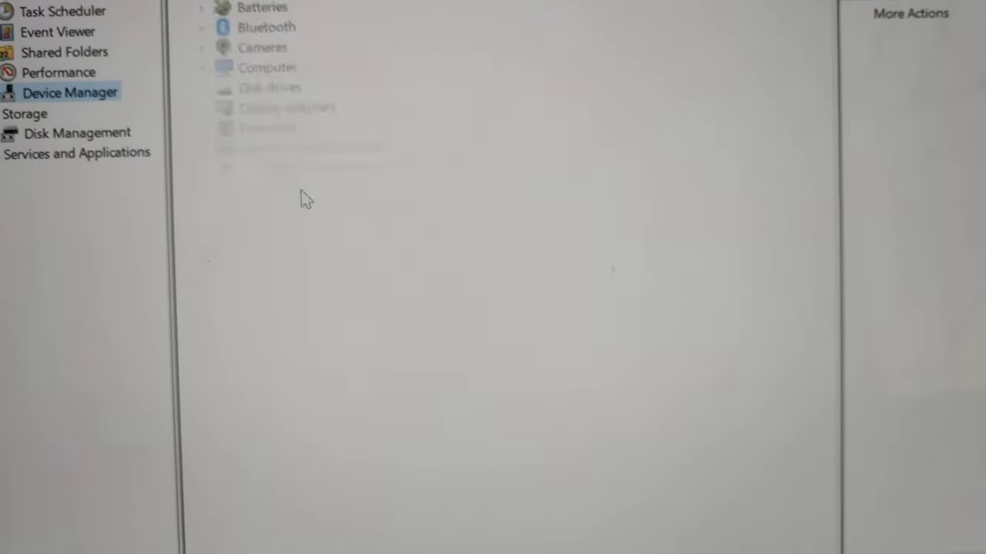
Expand Ports (COM & LPT) to reveal the Prolific USB-to-Serial Comm Port
{"action": "scroll", "scroll_direction": "down", "scroll_amount": 3}
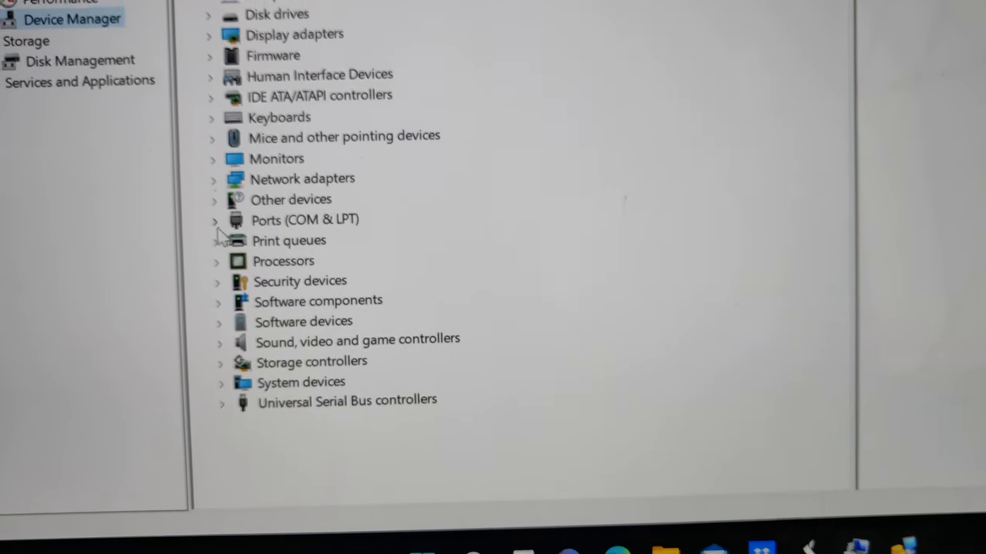
{"action": "left_click", "coordinate": [216, 222]}
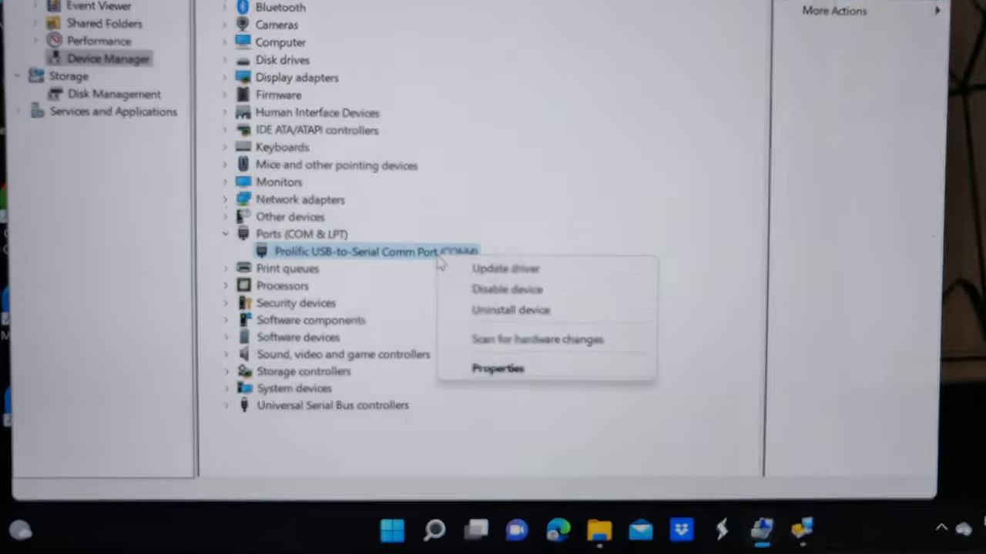
Update the Prolific port's driver by picking from the available list and requesting a disk source
{"action": "left_click", "coordinate": [505, 268]}
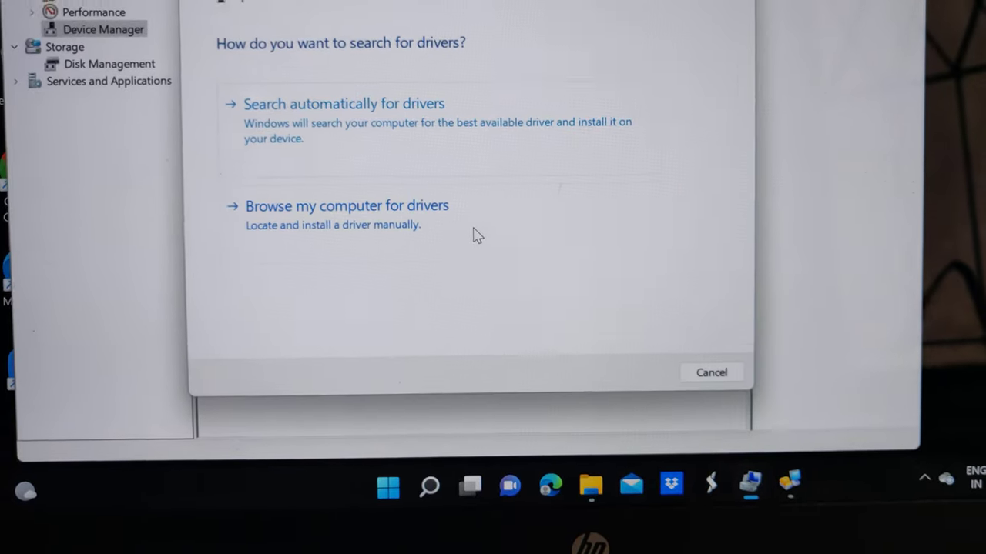
{"action": "left_click", "coordinate": [346, 207]}
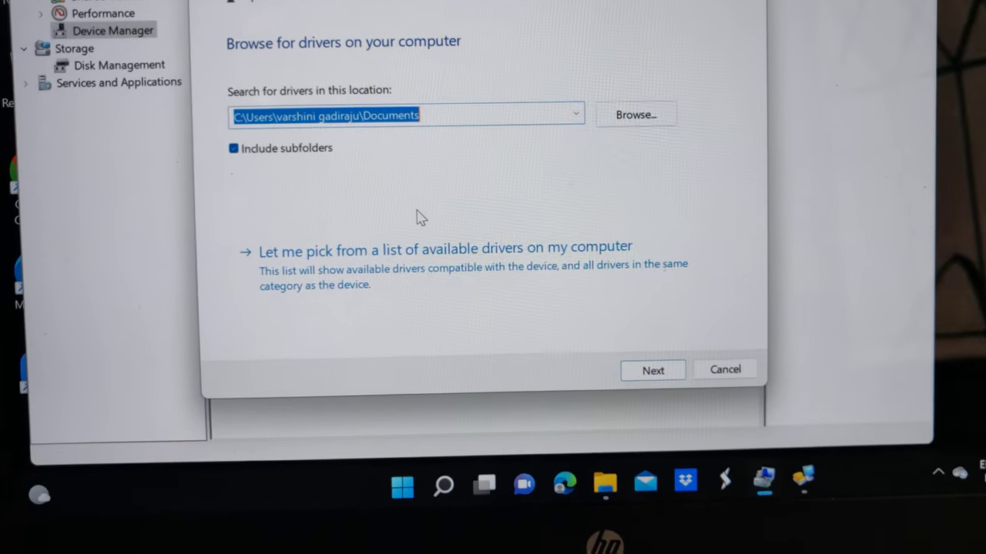
{"action": "left_click", "coordinate": [443, 246]}
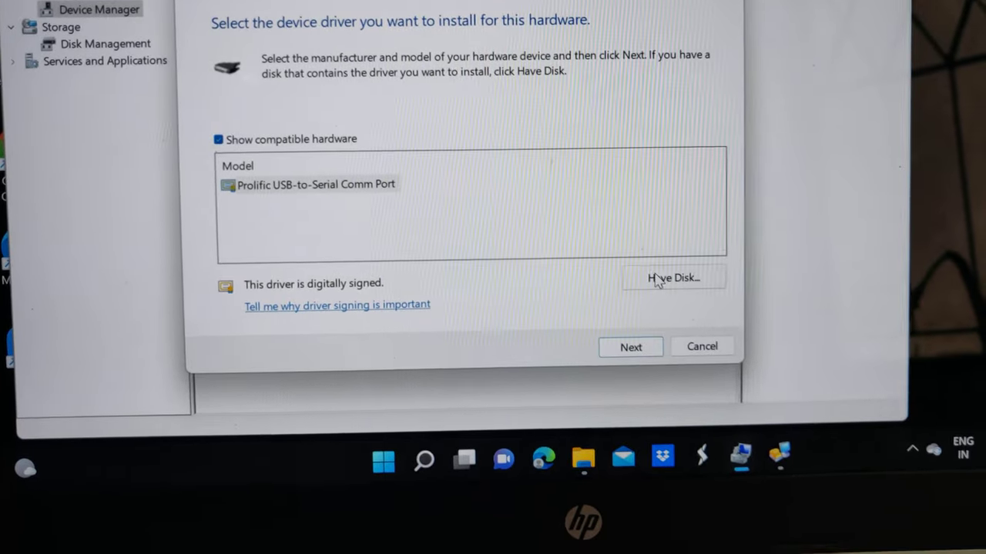
{"action": "left_click", "coordinate": [315, 185]}
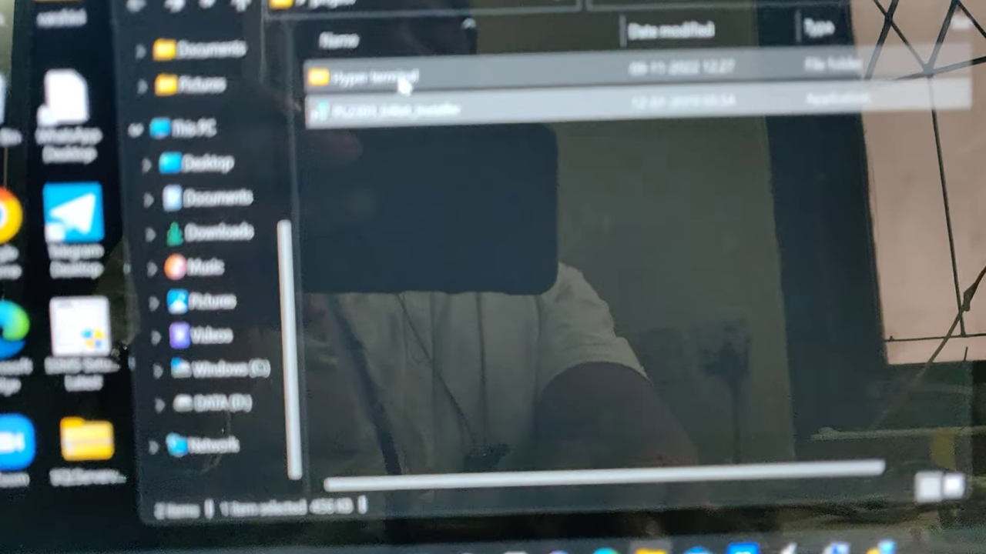
Launch the hypertrm application from the Hyper terminal folder
{"action": "double_click", "coordinate": [377, 73]}
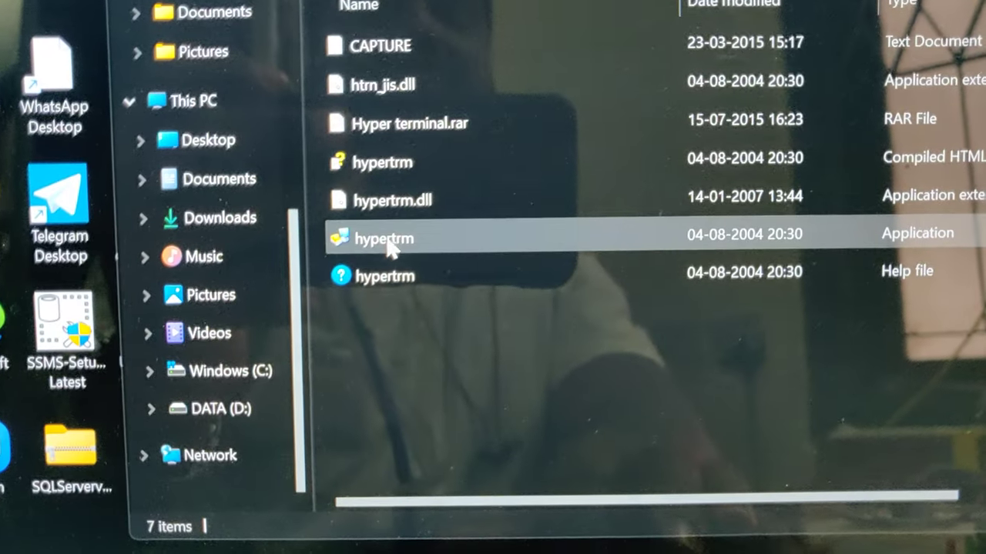
{"action": "double_click", "coordinate": [382, 237]}
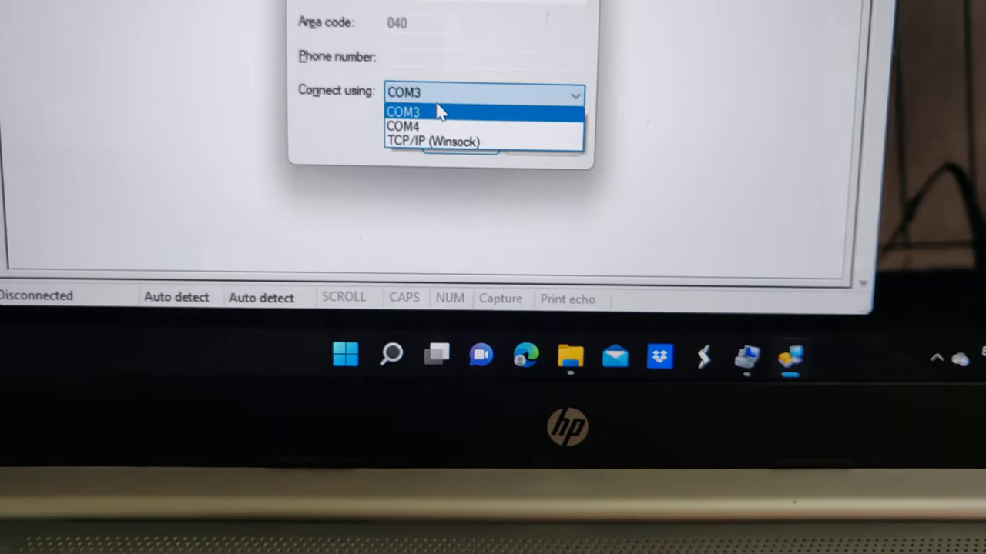
Connect through COM4 with default 9600-baud, 8-N-1, no flow control port settings
{"action": "left_click", "coordinate": [403, 126]}
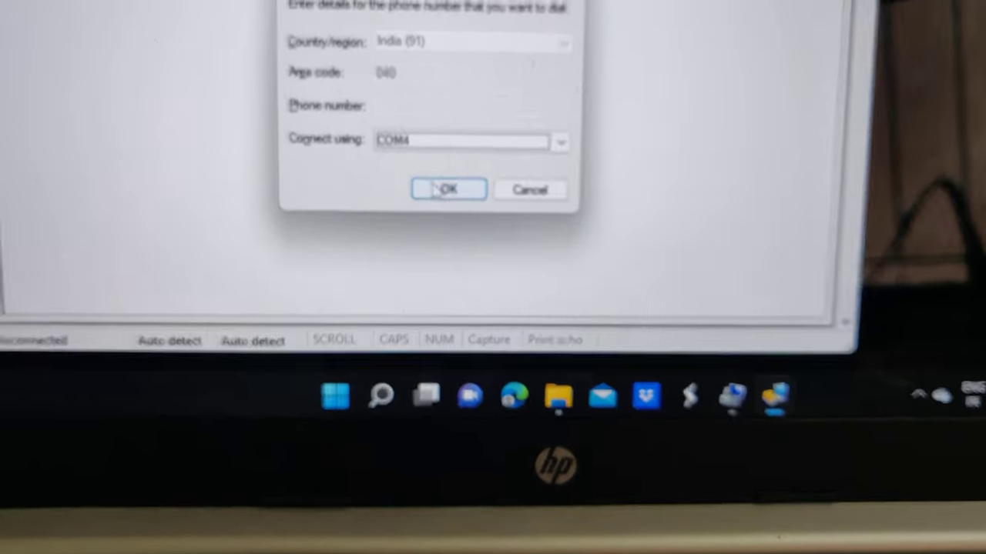
{"action": "left_click", "coordinate": [448, 189]}
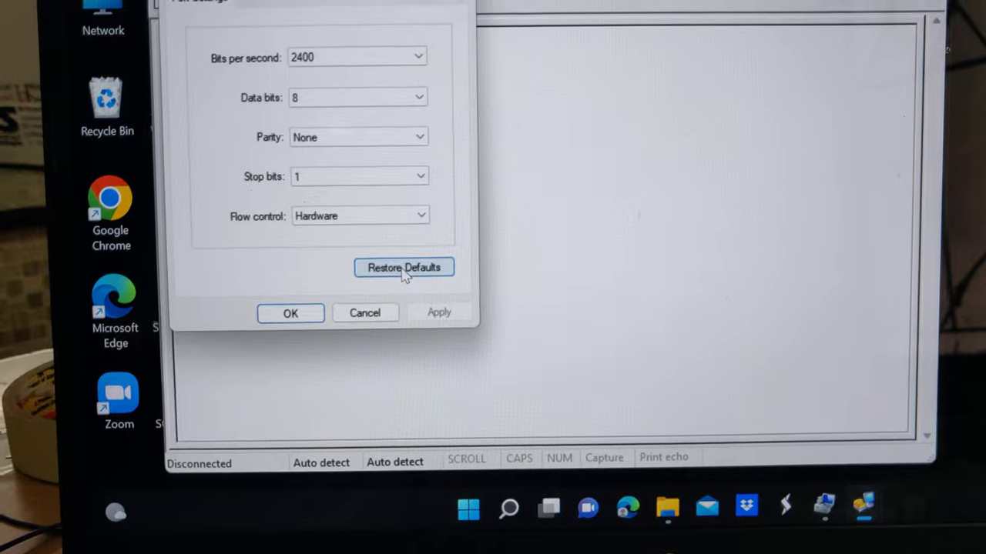
{"action": "left_click", "coordinate": [403, 268]}
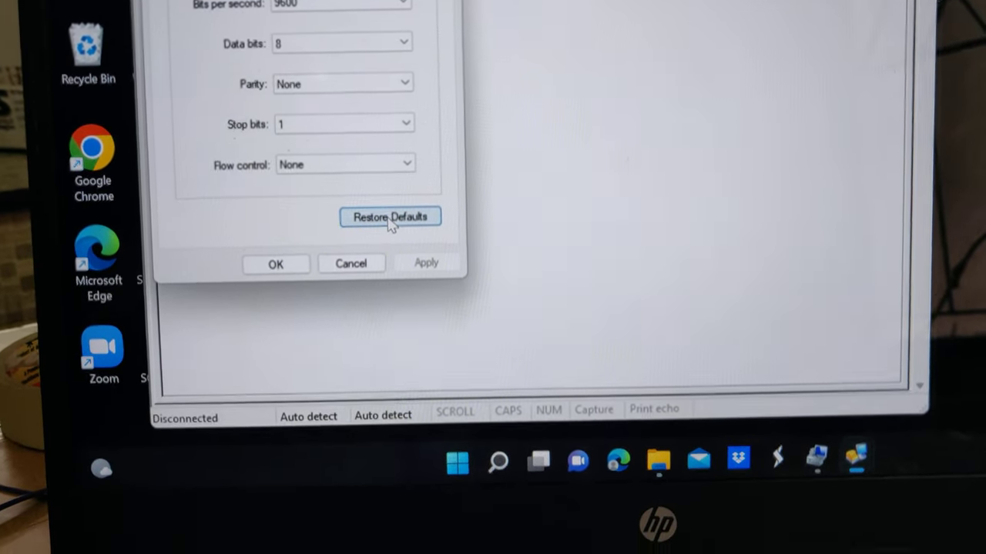
{"action": "left_click", "coordinate": [274, 265]}
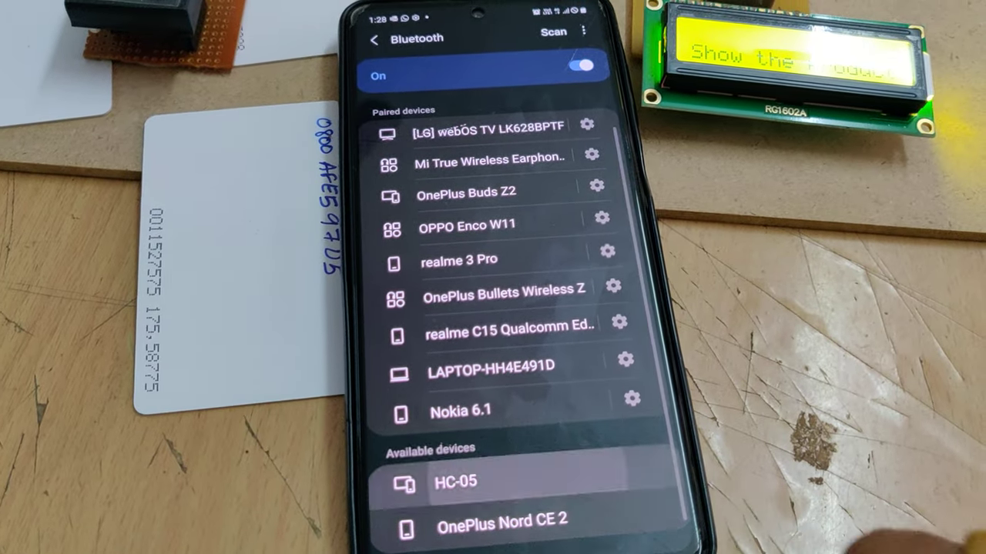
Pair the phone with HC-05 and connect the Bluetooth Terminal app to it
{"action": "left_click", "coordinate": [456, 481]}
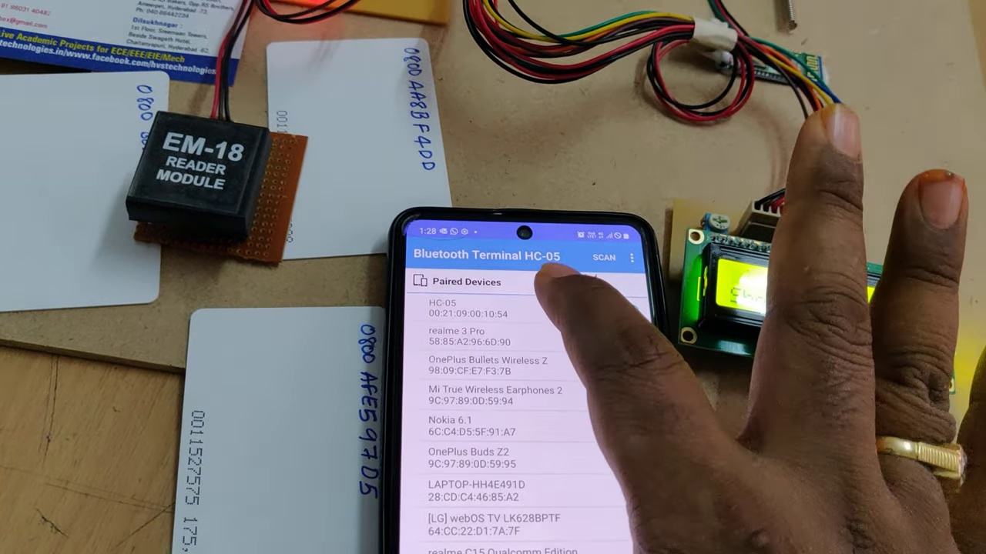
{"action": "left_click", "coordinate": [444, 308]}
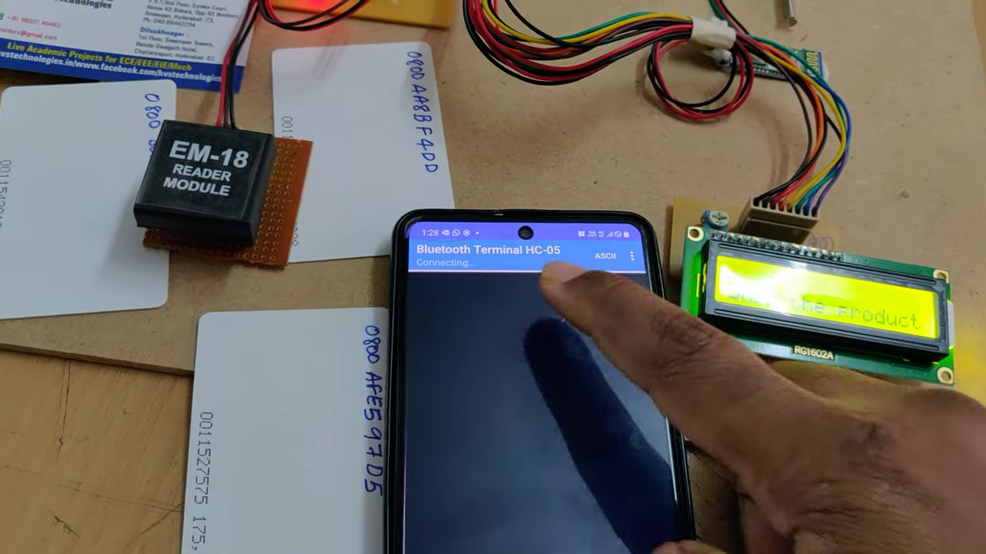